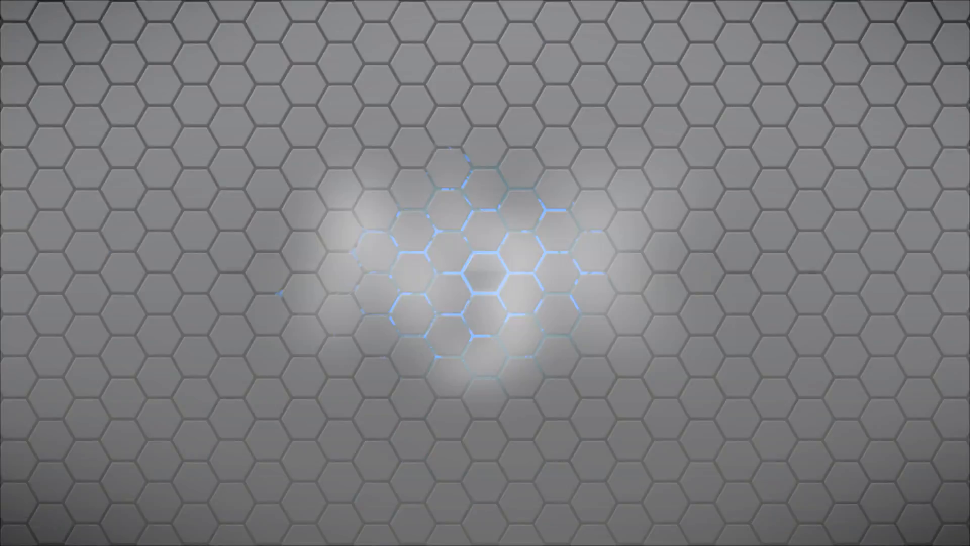
# Start importing the Vehicles standard asset package via Assets > Import Package
pyautogui.click(44, 16)
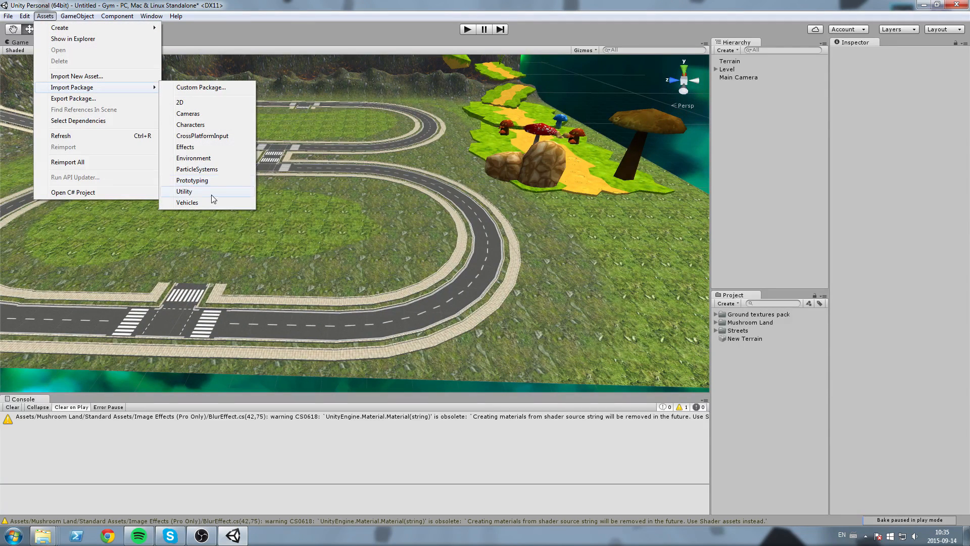
pyautogui.moveTo(187, 203)
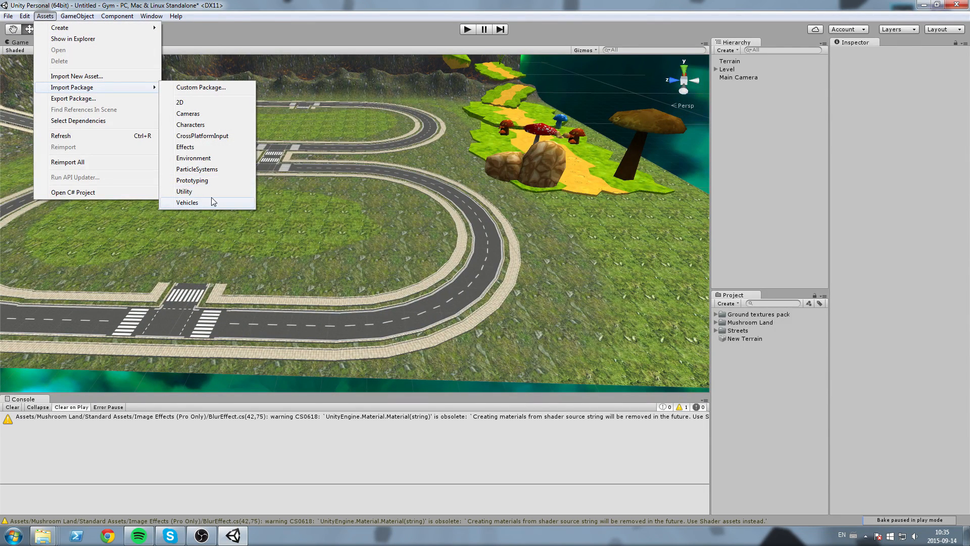
pyautogui.click(188, 202)
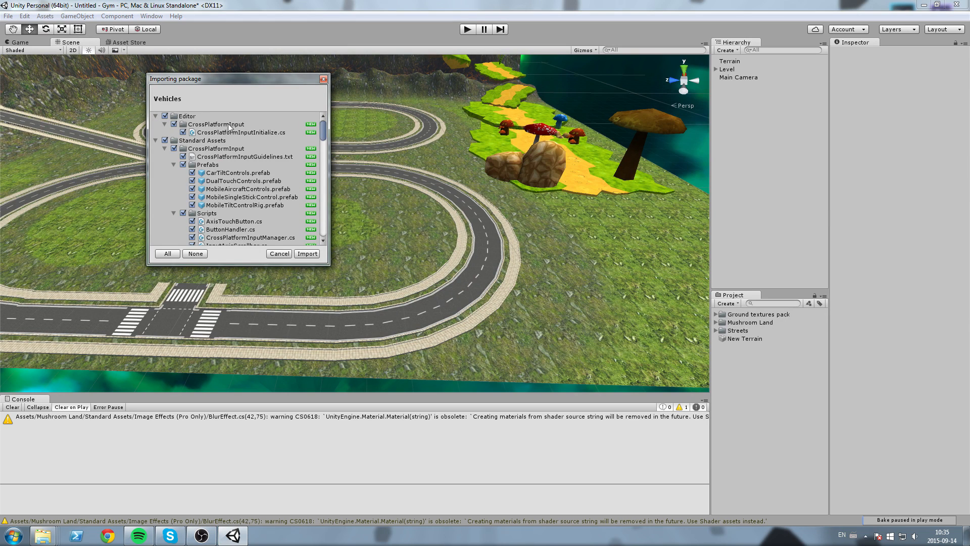
# Import the entire Vehicles package with all items, including CrossPlatformInput, left checked
pyautogui.click(166, 148)
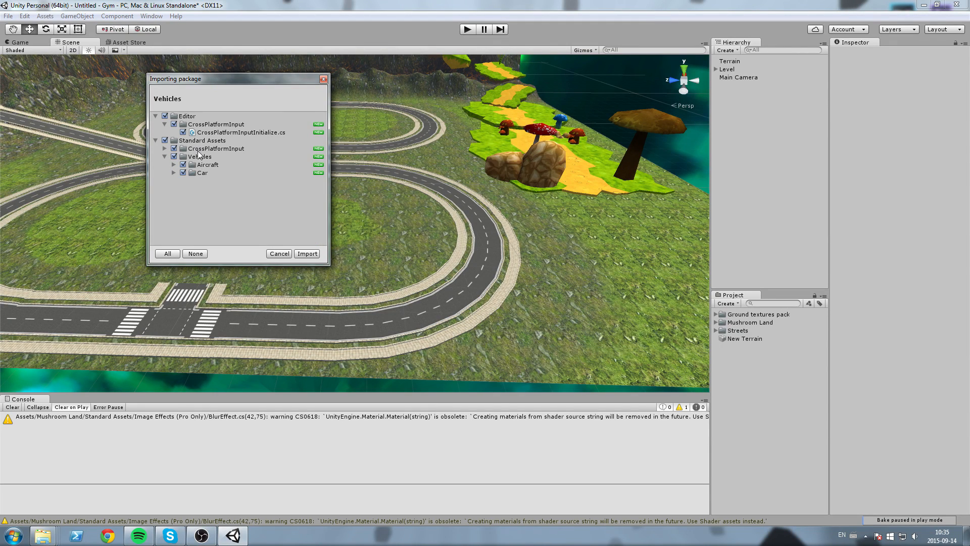
pyautogui.moveTo(312, 265)
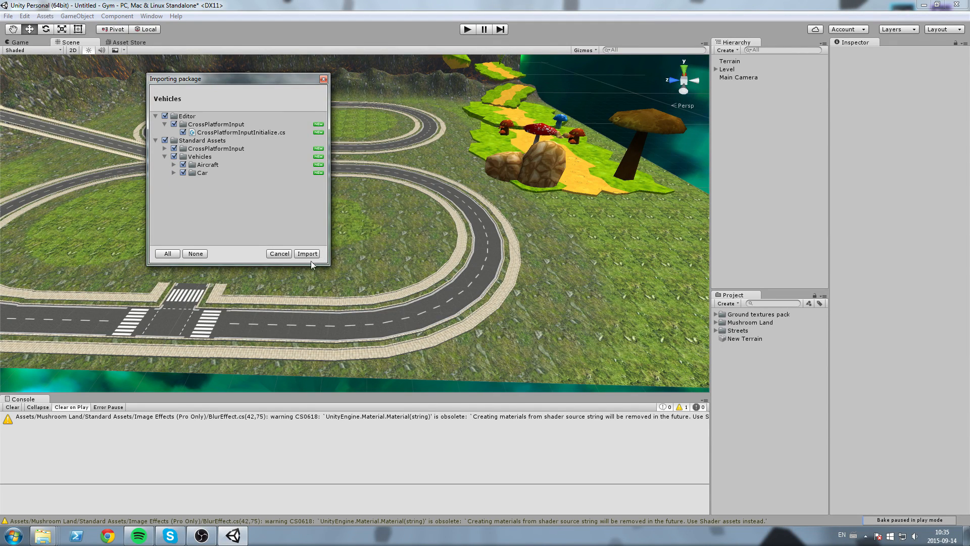
pyautogui.click(307, 253)
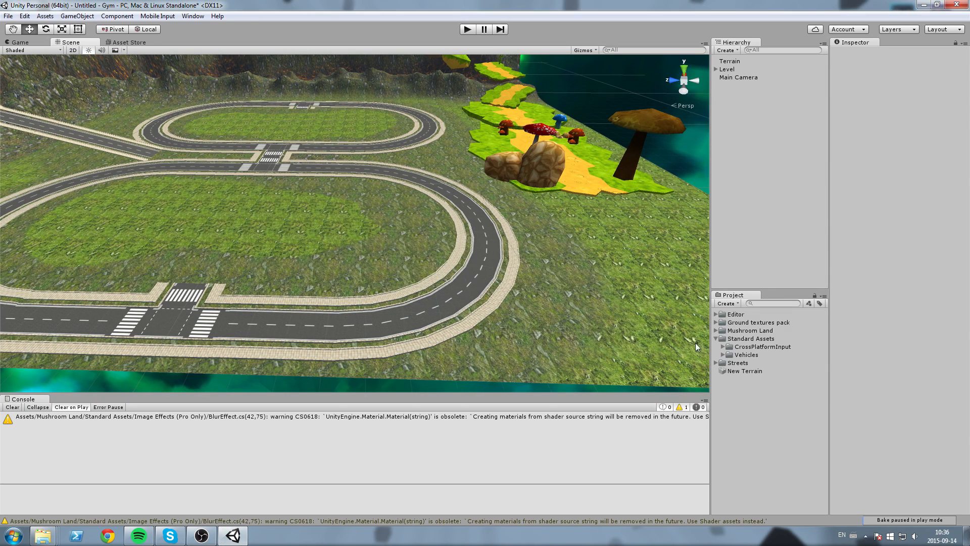
# Expand Standard Assets in the Project panel and open the Vehicles folder
pyautogui.click(716, 339)
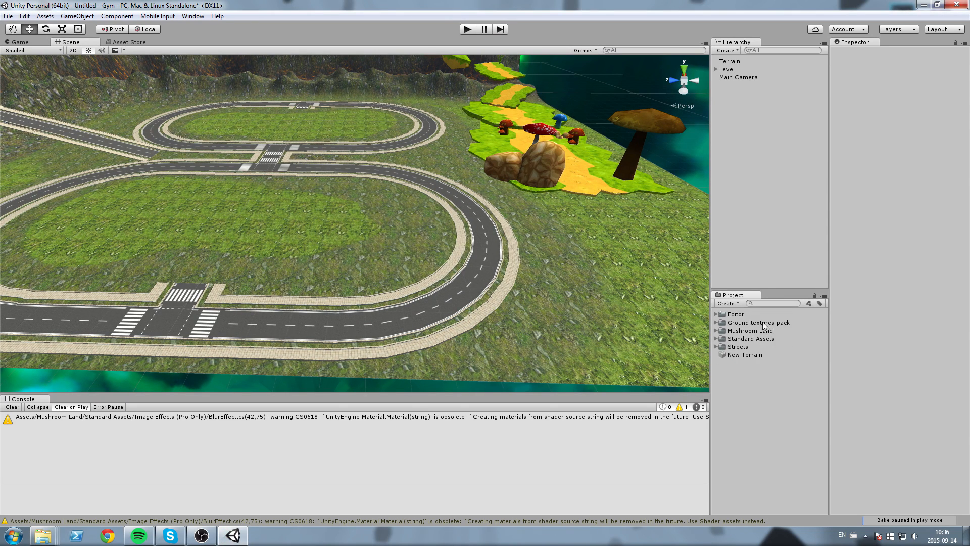
pyautogui.click(736, 314)
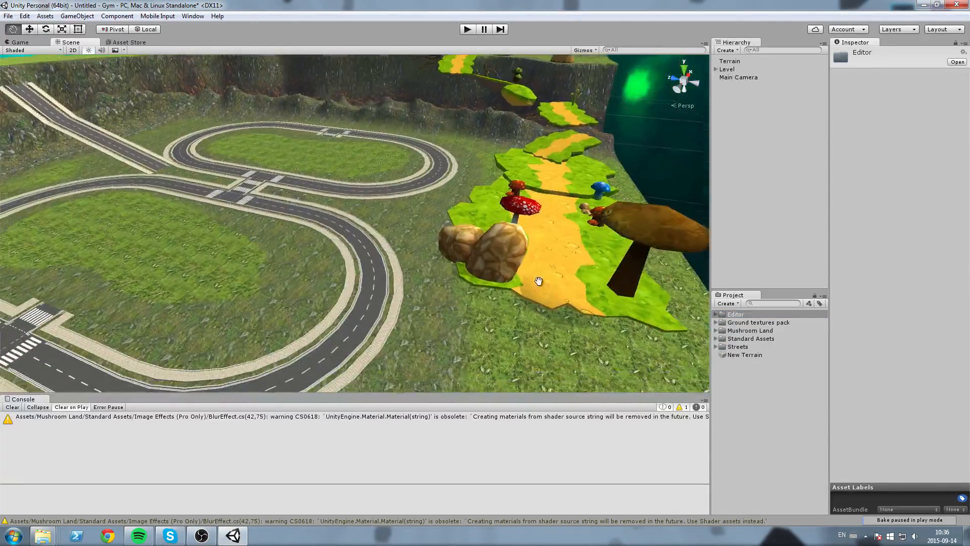
pyautogui.click(750, 338)
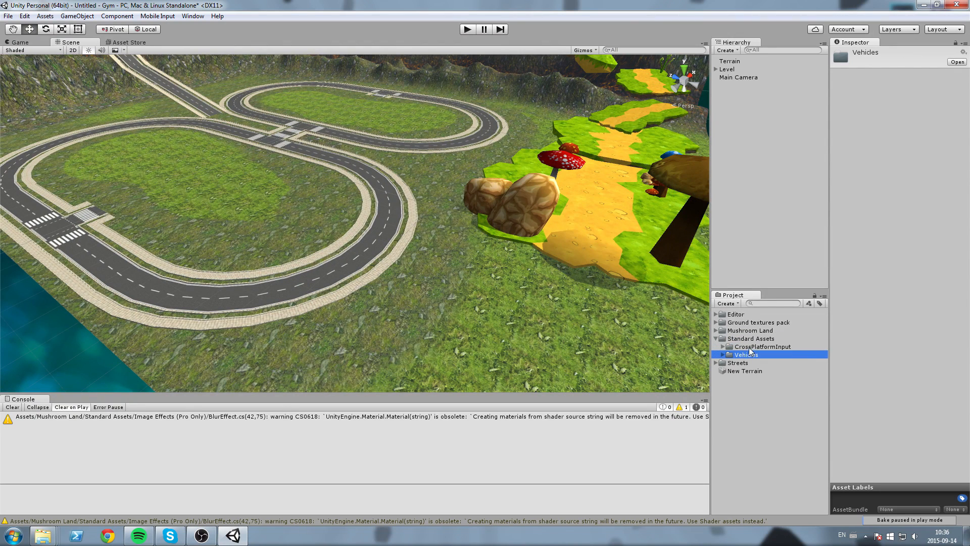
pyautogui.click(762, 346)
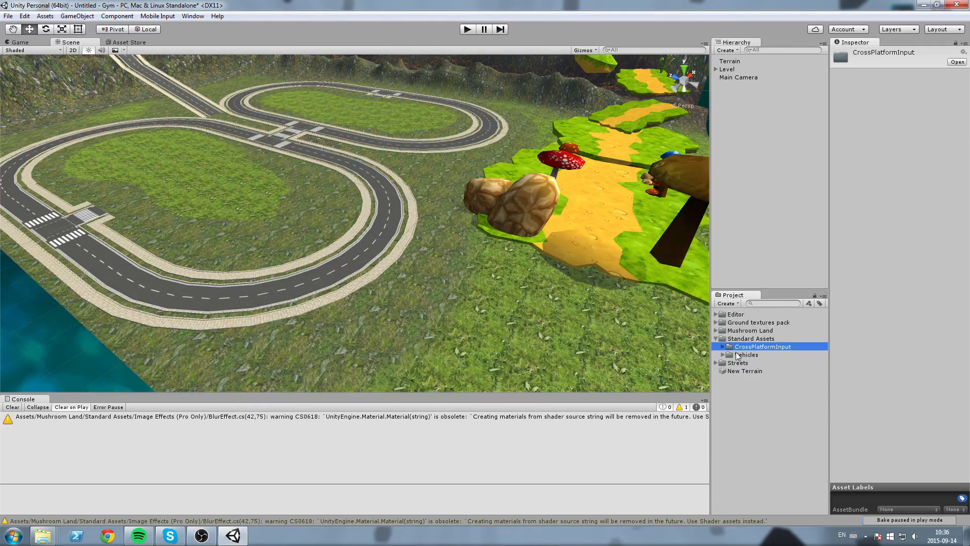
pyautogui.click(736, 355)
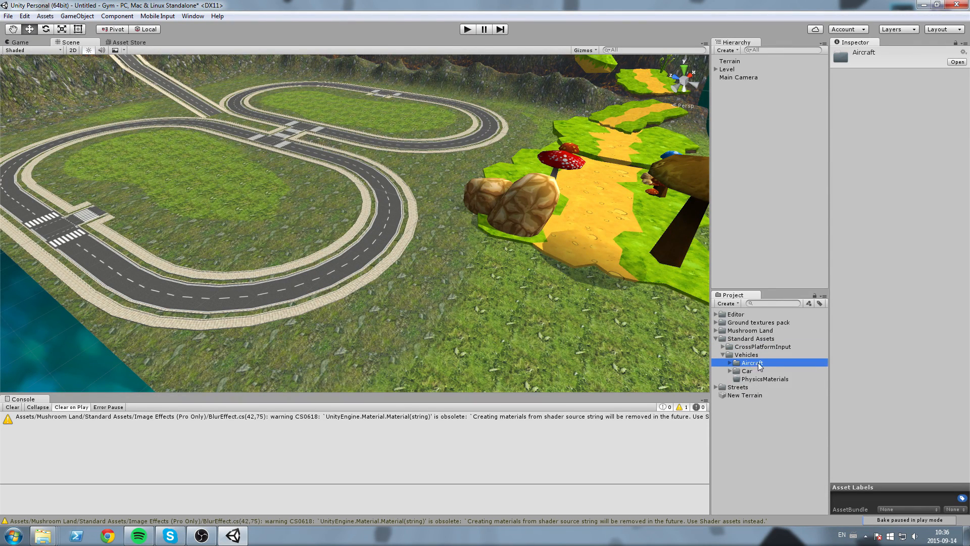
# Expand Car > Prefabs to list Car, CarWaypointBased and SkidTrail
pyautogui.click(747, 370)
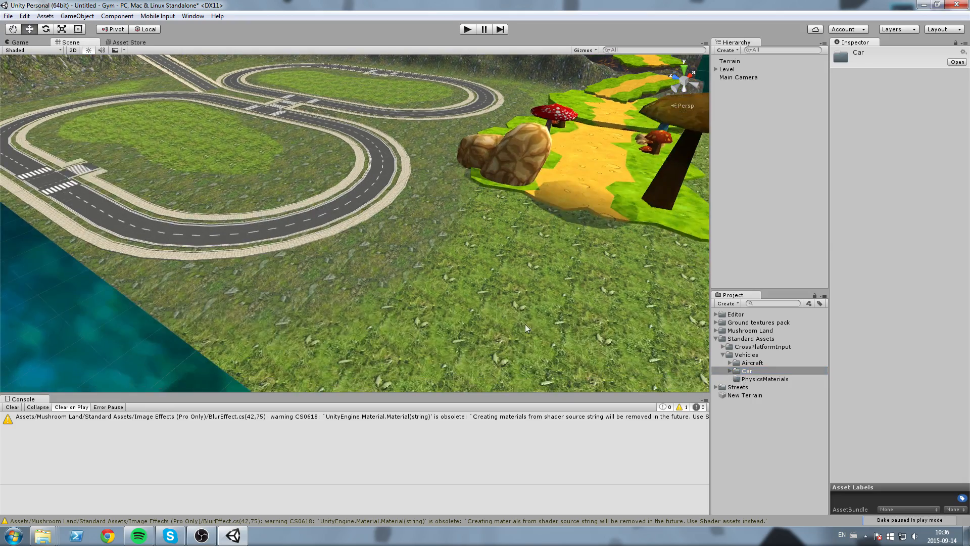
pyautogui.click(723, 370)
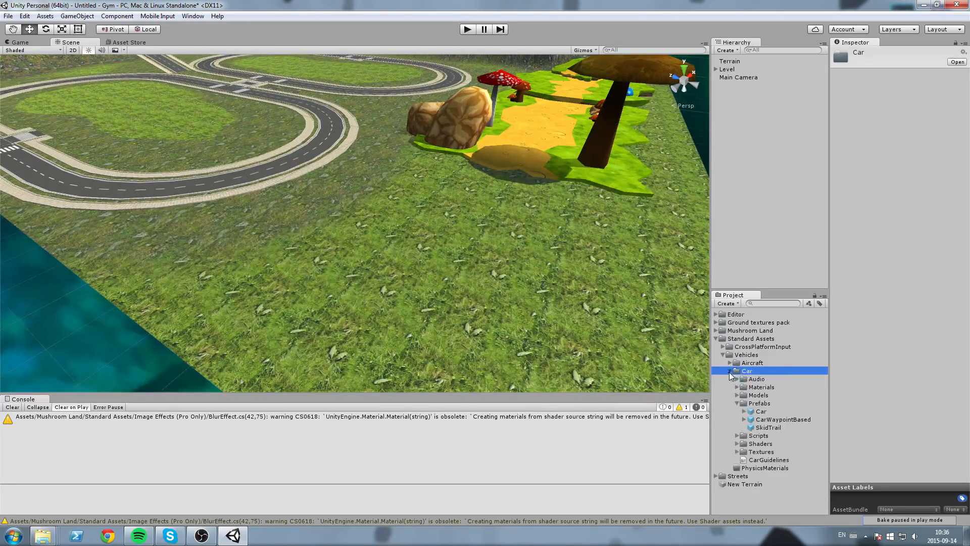
pyautogui.click(758, 403)
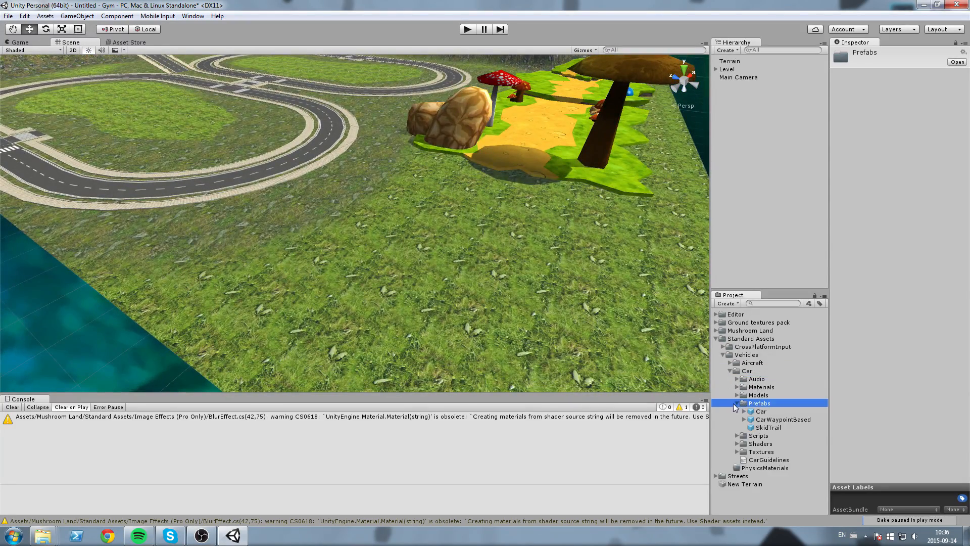
pyautogui.click(737, 403)
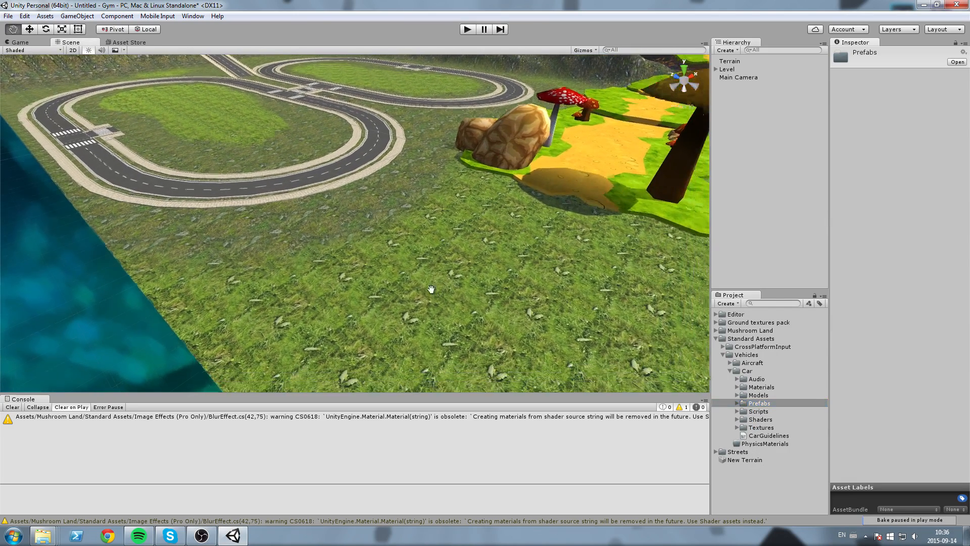
pyautogui.click(758, 403)
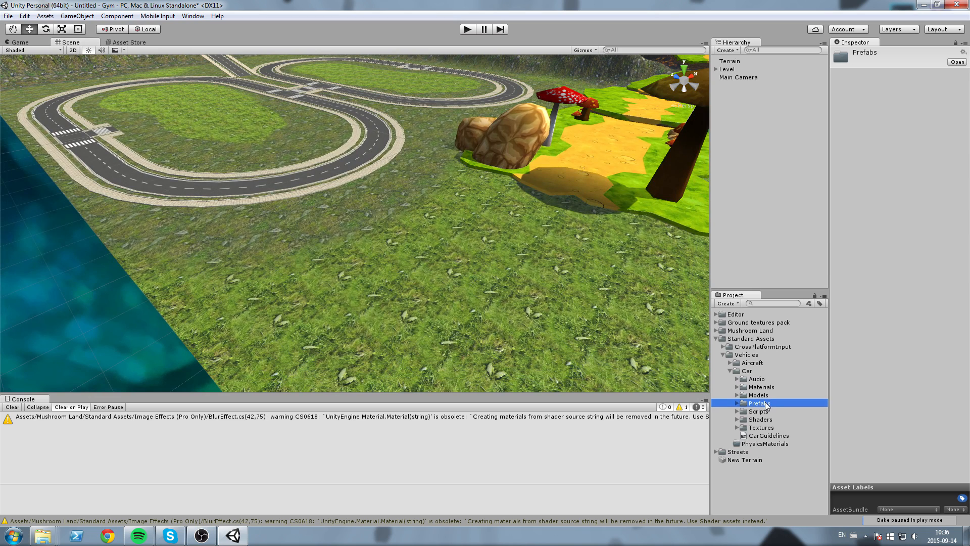
pyautogui.click(737, 402)
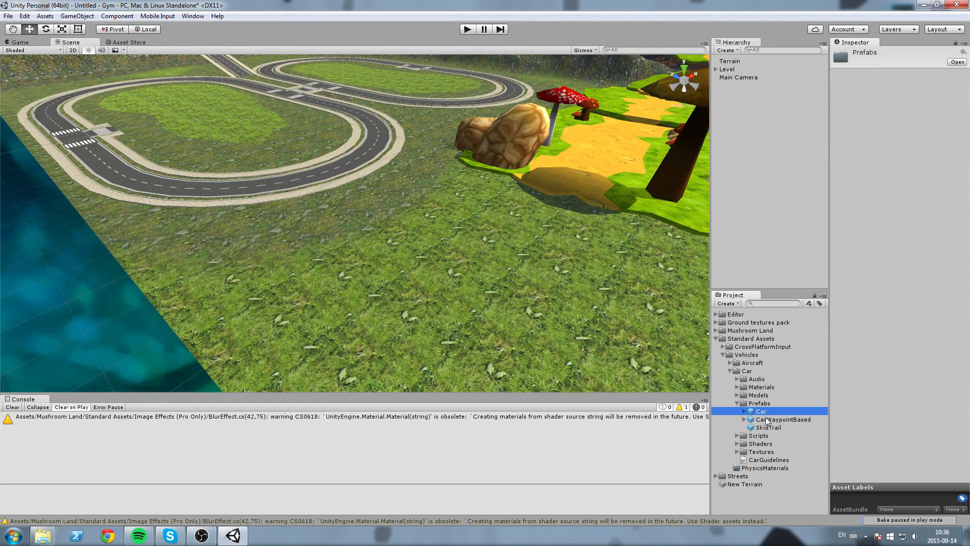
# Add the Car prefab to the scene and select Main Camera
pyautogui.click(761, 410)
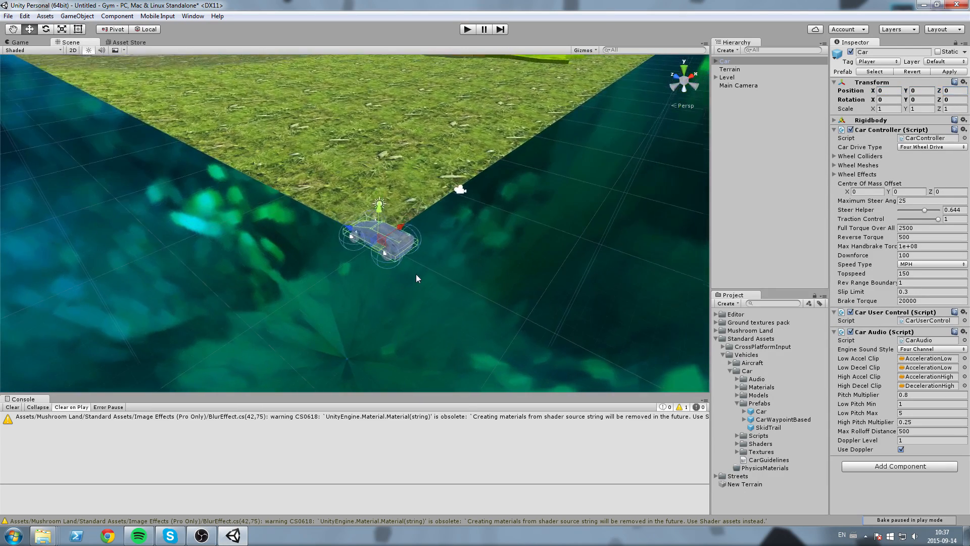
pyautogui.click(738, 284)
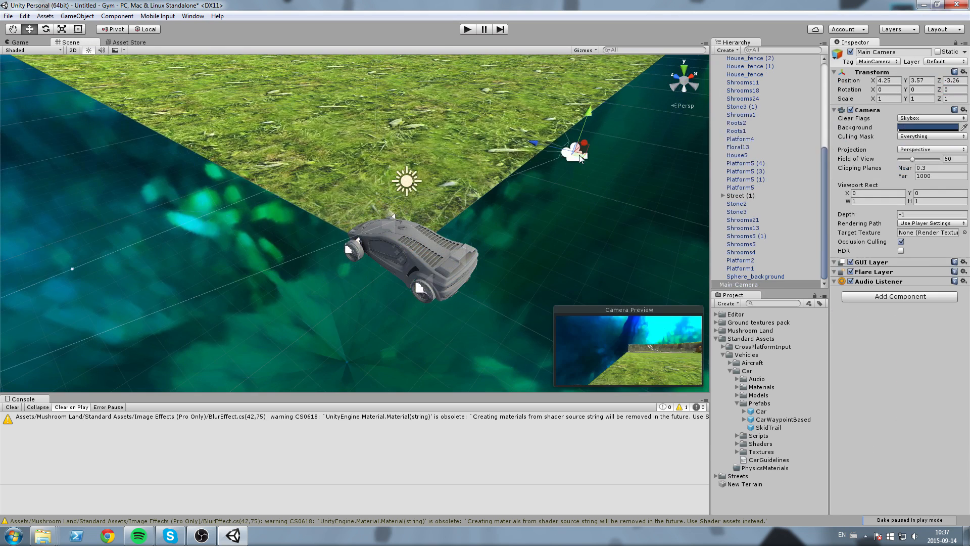
# Drag Main Camera behind the car, then raise it above along Y
pyautogui.moveTo(578, 152); pyautogui.dragTo(631, 129)
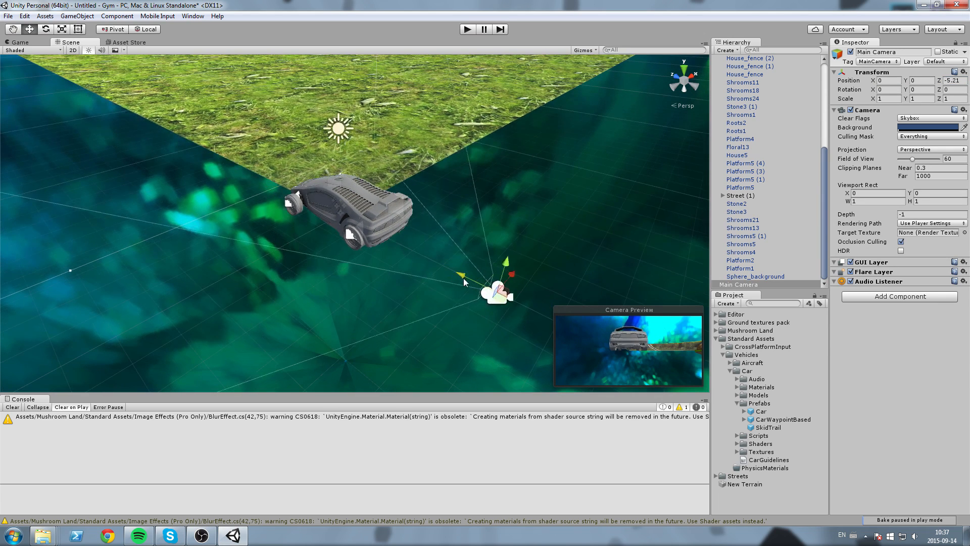
pyautogui.moveTo(495, 291); pyautogui.dragTo(569, 211)
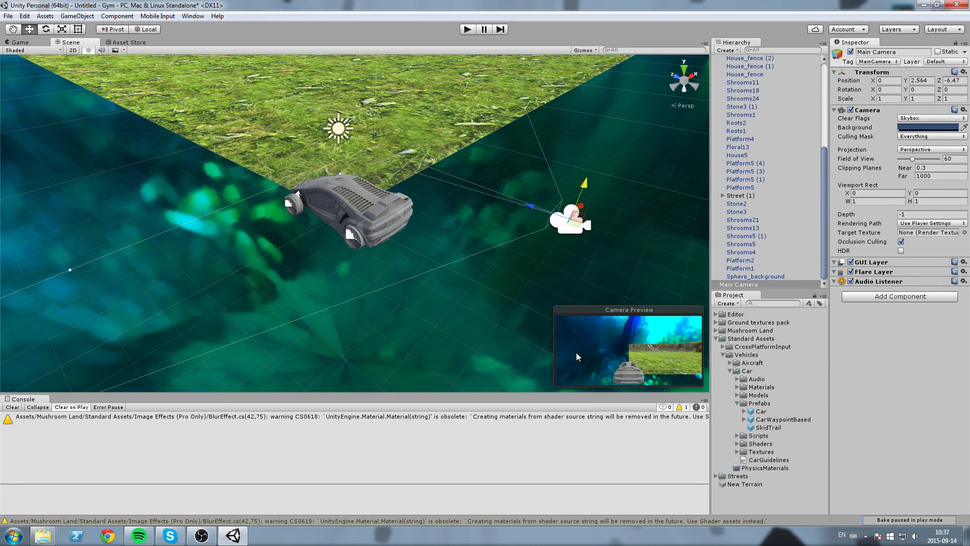
pyautogui.moveTo(584, 195)
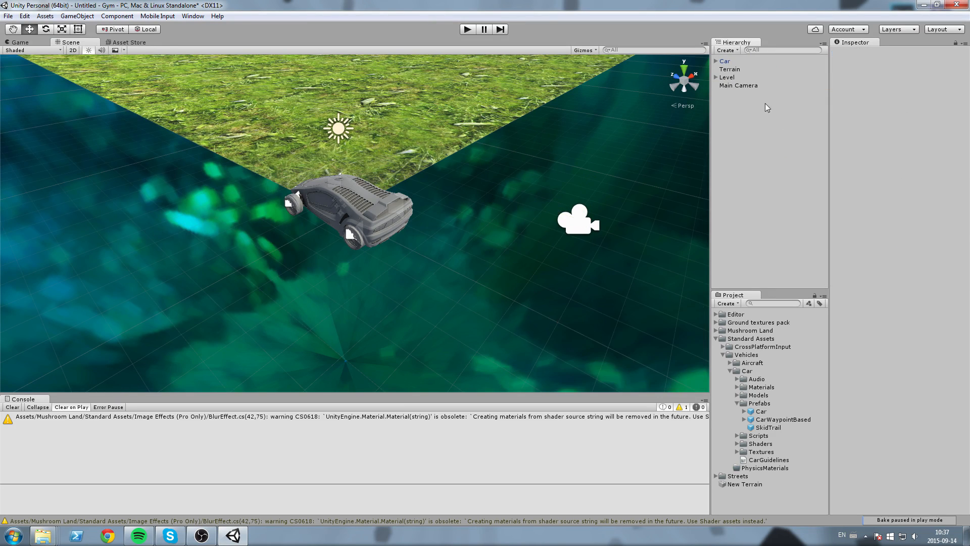
# Nest Main Camera under Car in the Hierarchy and confirm it appears as a child
pyautogui.click(738, 85)
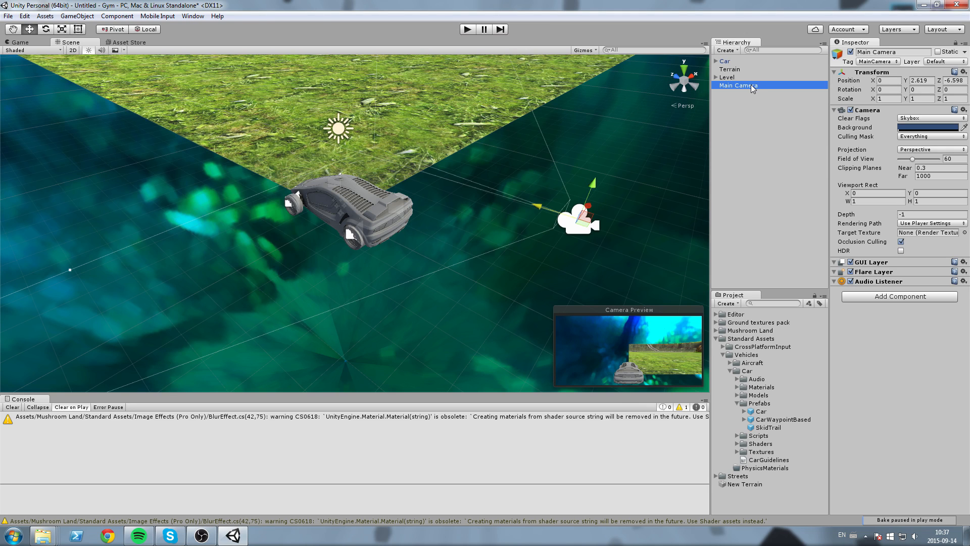
pyautogui.click(724, 61)
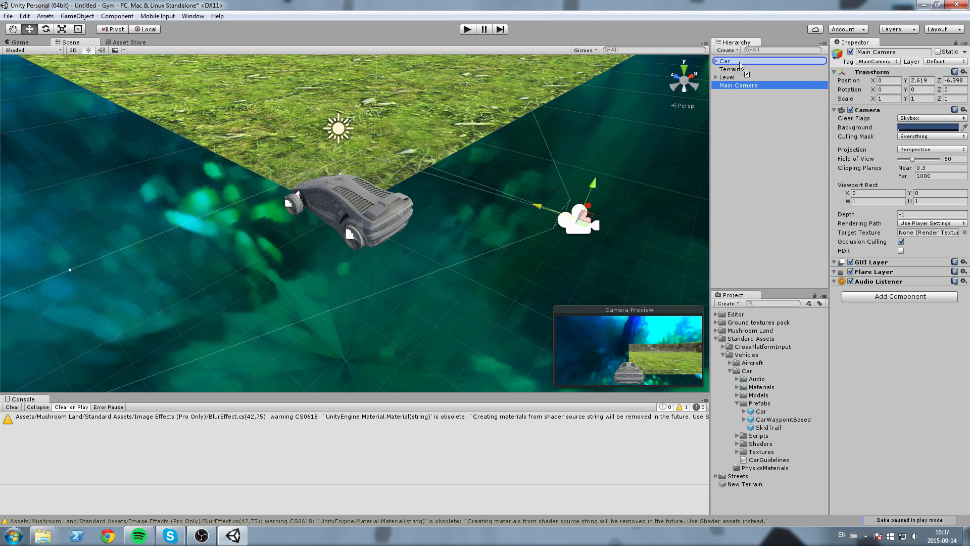
pyautogui.click(716, 60)
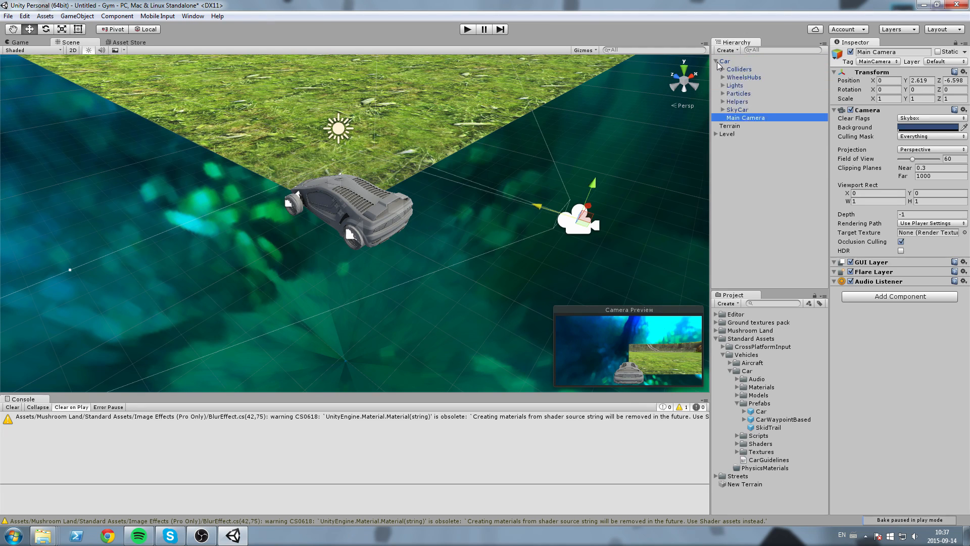
pyautogui.click(717, 60)
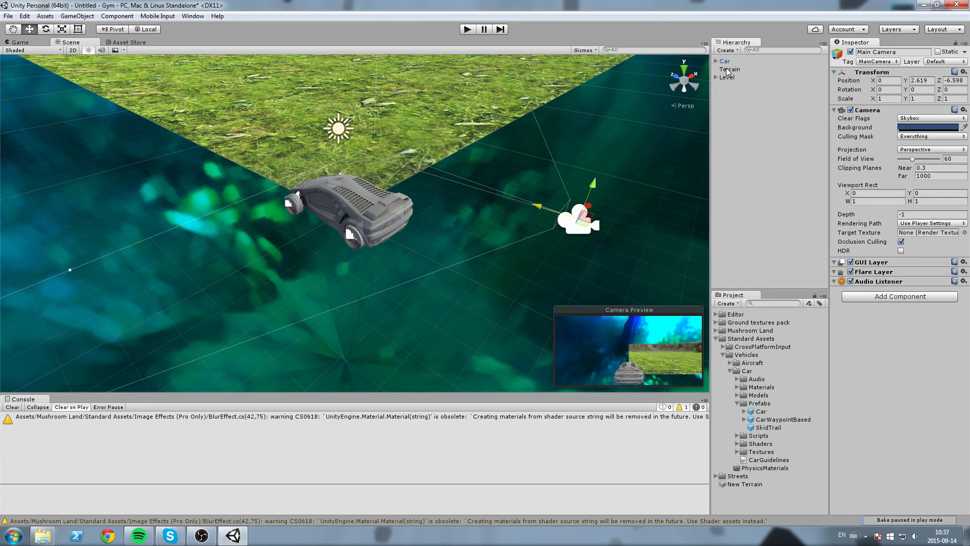
pyautogui.click(716, 60)
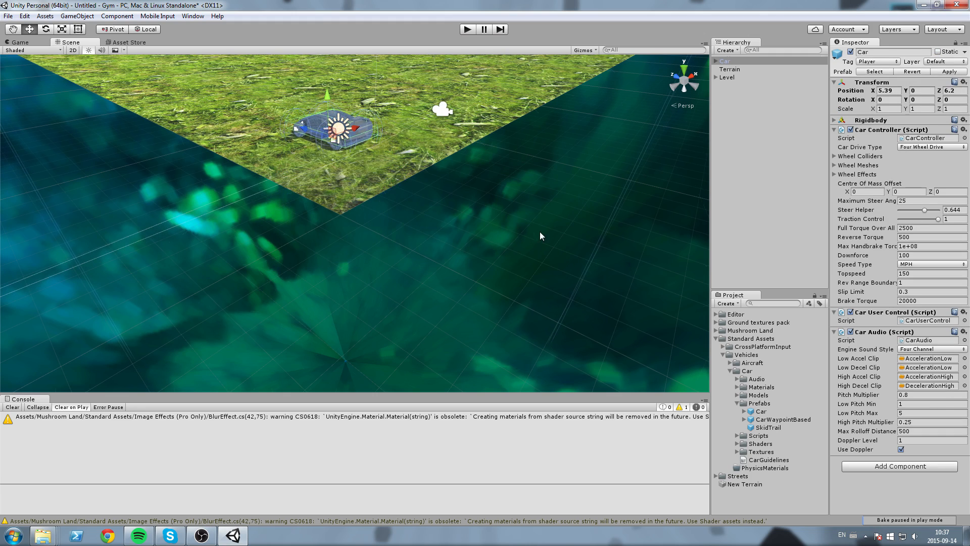
pyautogui.click(745, 118)
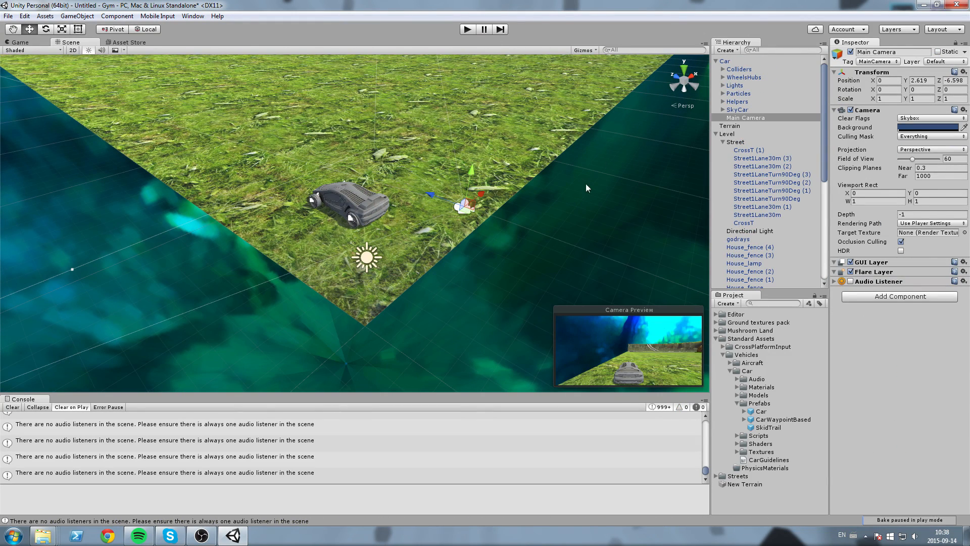